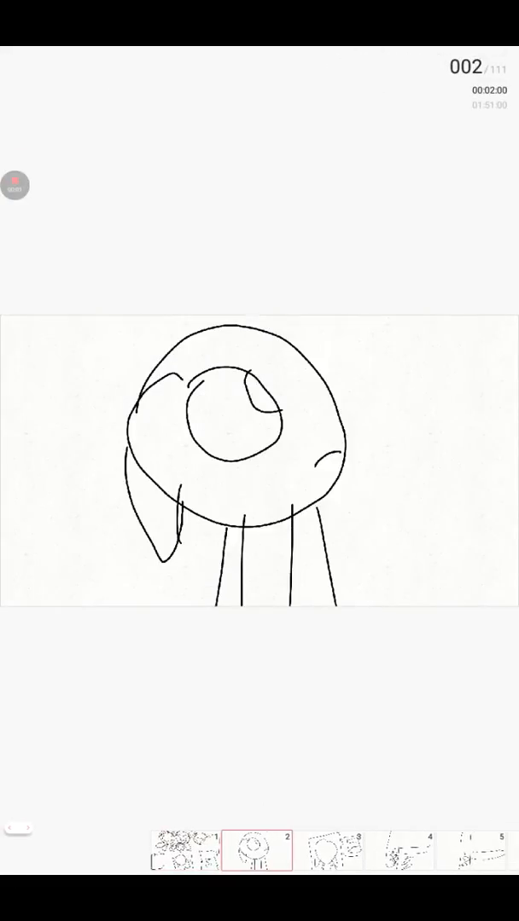
Stop the running playback and return to the editor on frame 5
click(331, 849)
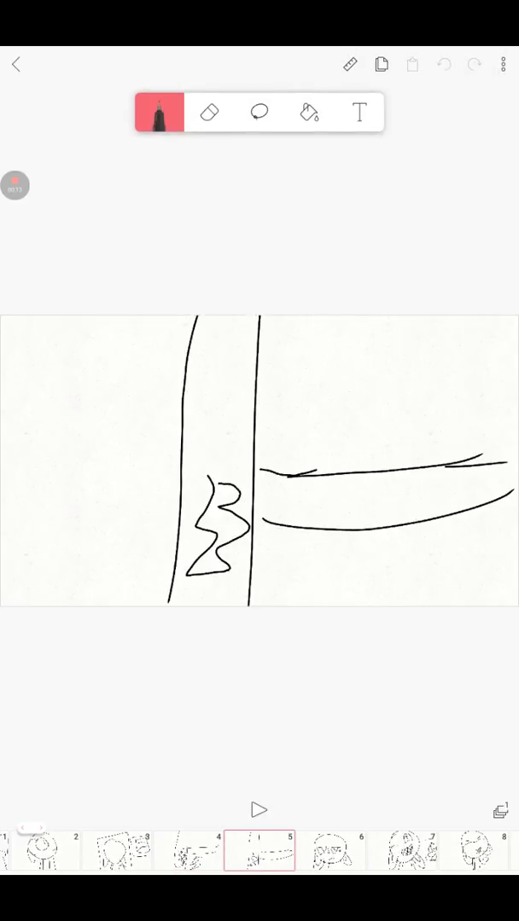
Play the animation forward from the editor, pausing at frame 14
click(260, 809)
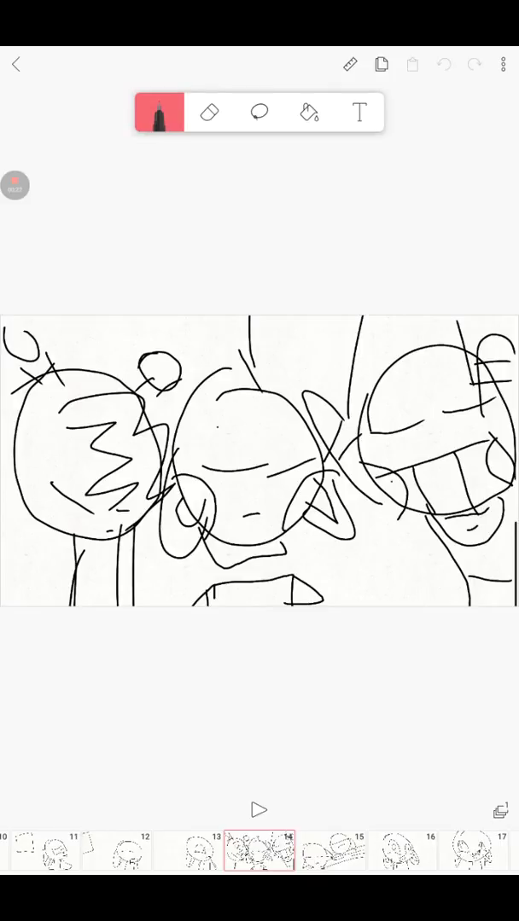
Restart playback so the animation runs on toward frame 59 of 111
click(259, 809)
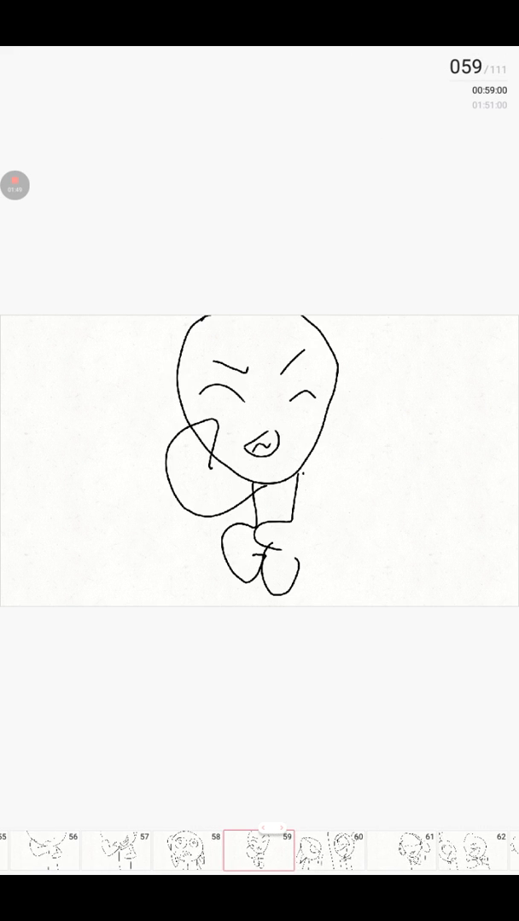
Pause at frame 103 with the red eye accent, then resume playback from there
click(344, 849)
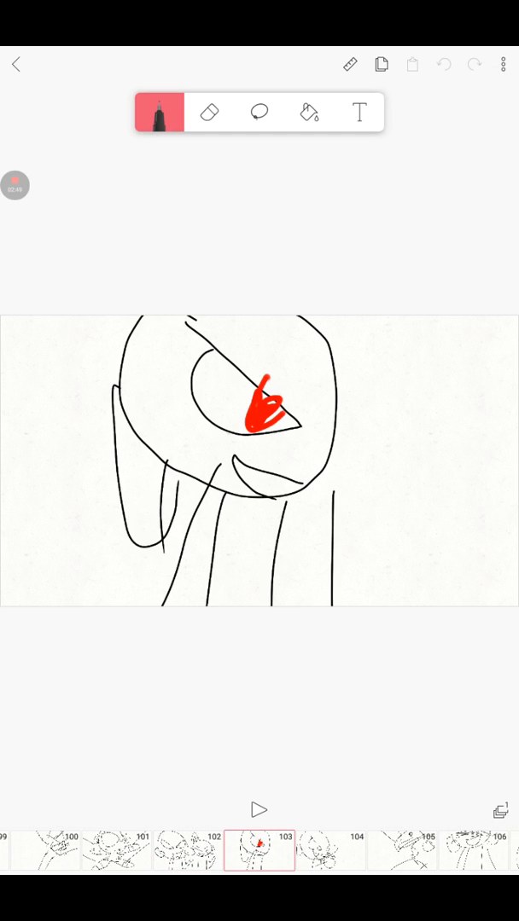
click(259, 808)
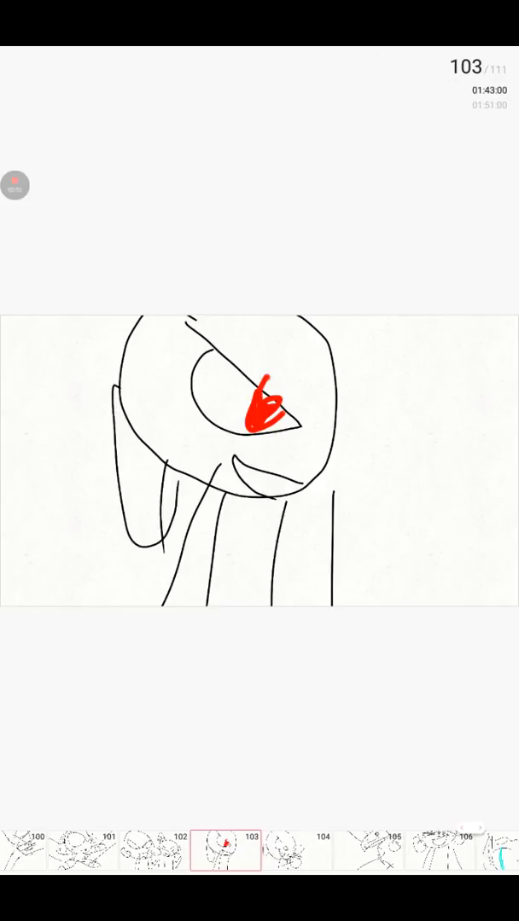